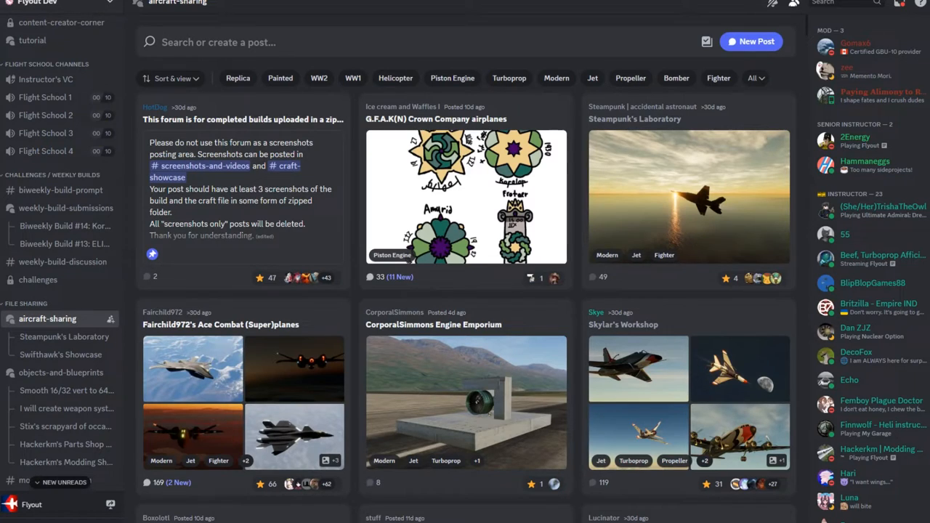
- Scroll down the aircraft-sharing forum until the Stix's Dirt Airfield (Vtol) post appears
{"action": "scroll", "scroll_direction": "down", "scroll_amount": 3}
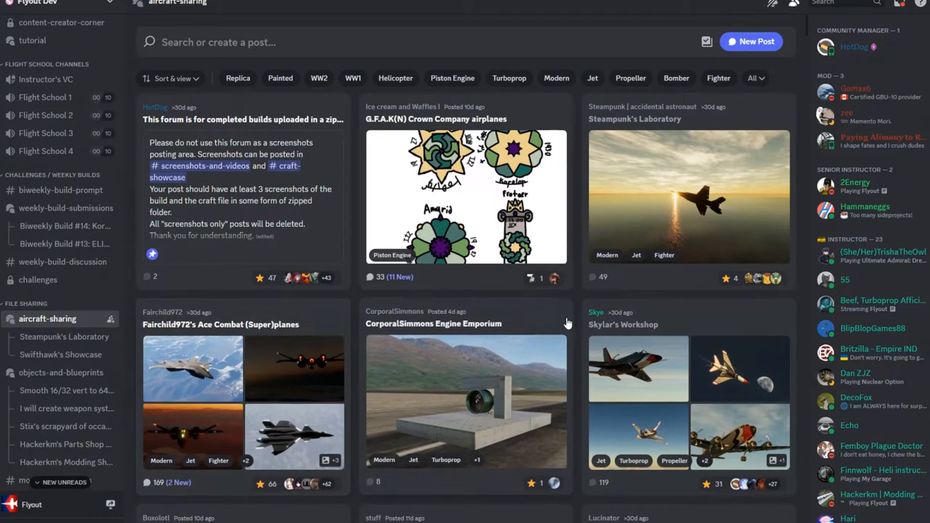
{"action": "mouse_move", "coordinate": [506, 333]}
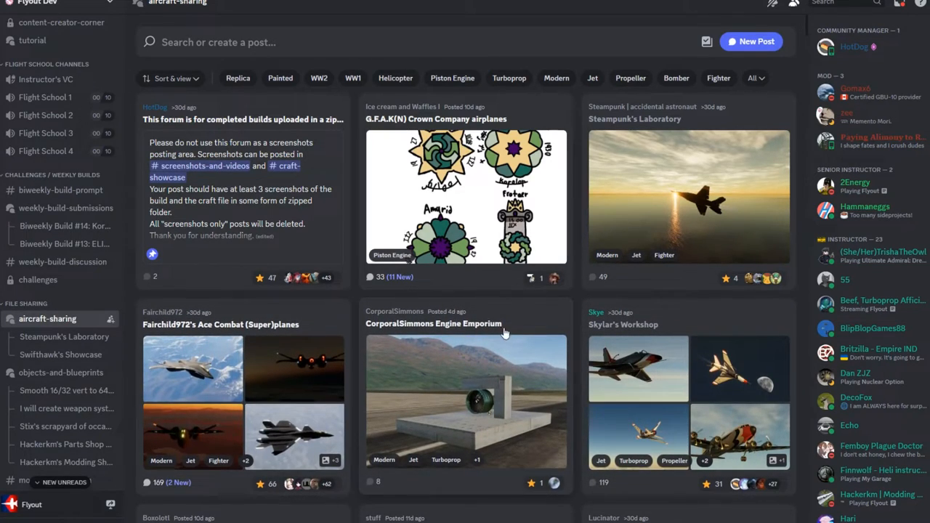
{"action": "mouse_move", "coordinate": [651, 129]}
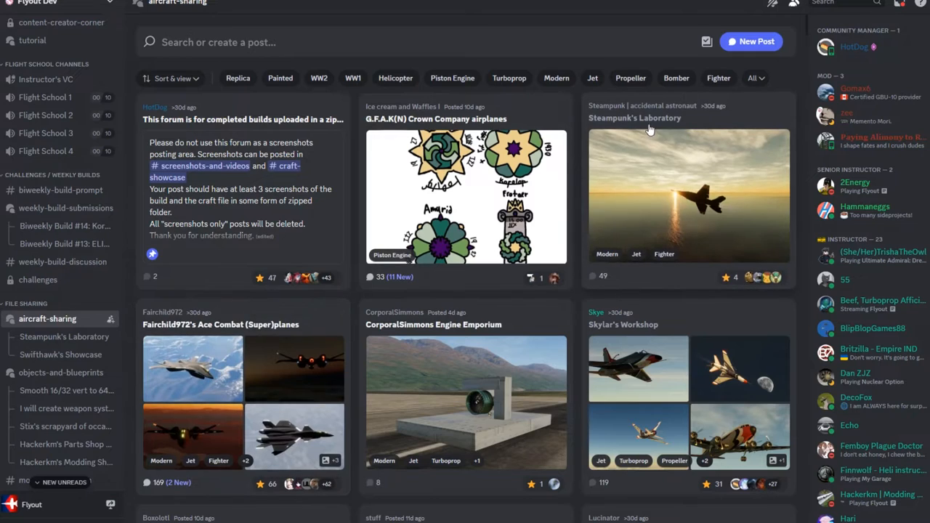
{"action": "scroll", "scroll_direction": "down", "scroll_amount": 3}
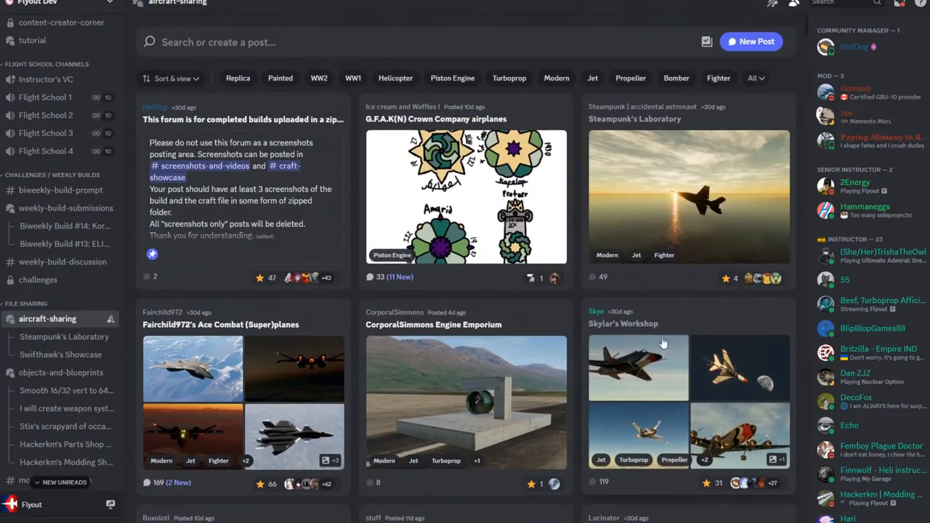
{"action": "mouse_move", "coordinate": [738, 396]}
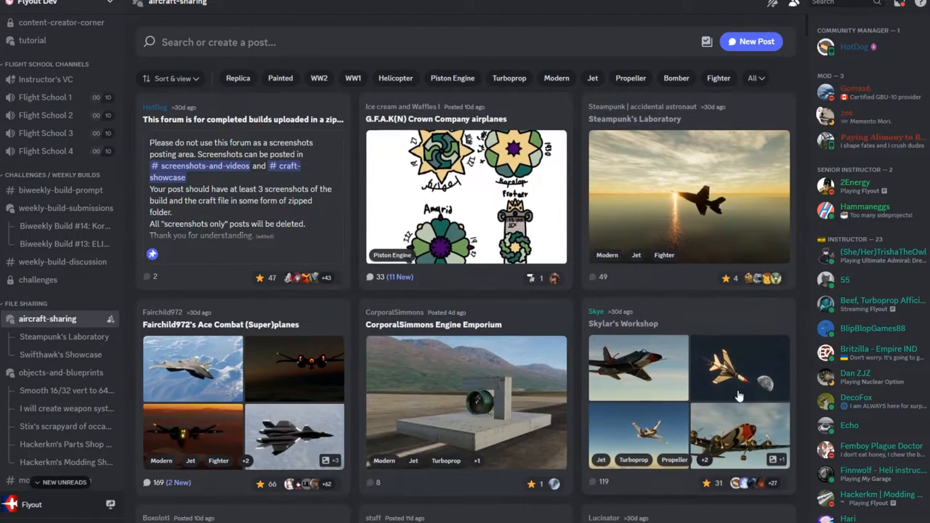
{"action": "mouse_move", "coordinate": [676, 284]}
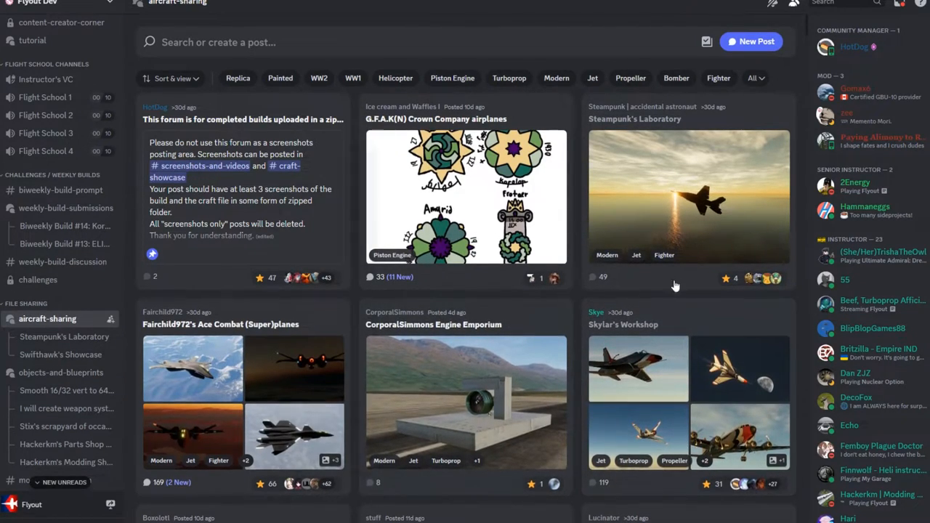
{"action": "mouse_move", "coordinate": [429, 418]}
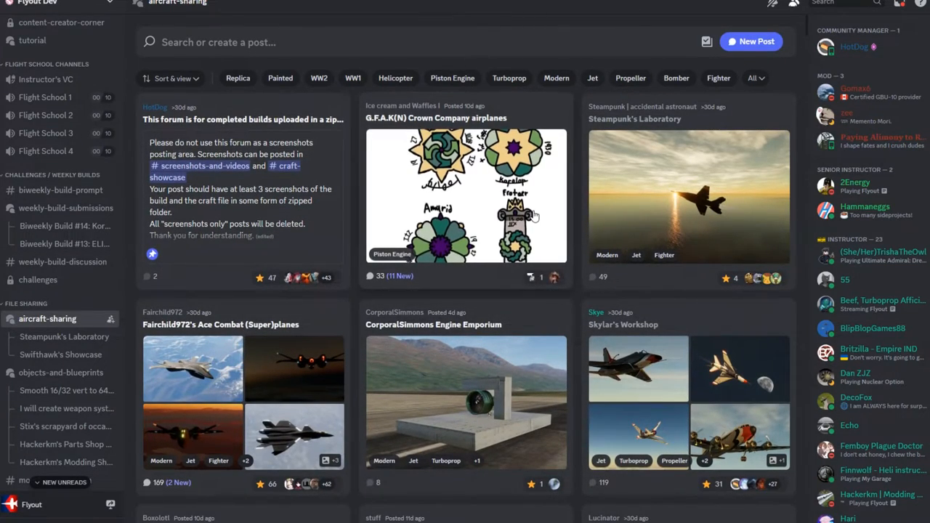
{"action": "scroll", "scroll_direction": "down", "scroll_amount": 3}
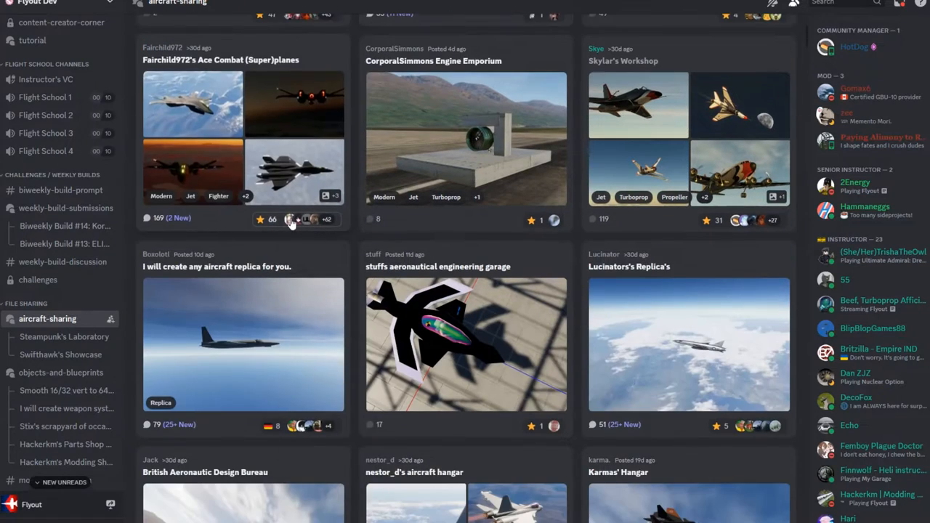
{"action": "scroll", "scroll_direction": "down", "scroll_amount": 3}
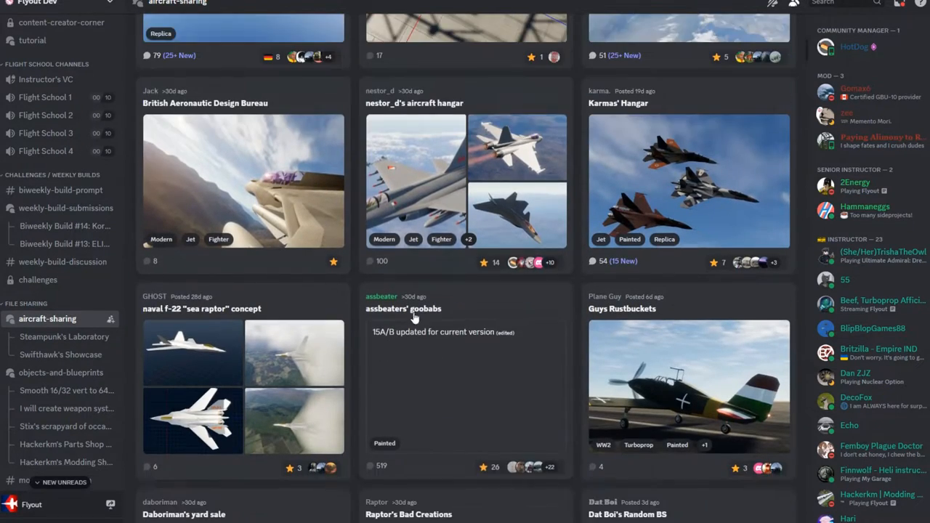
{"action": "scroll", "scroll_direction": "down", "scroll_amount": 3}
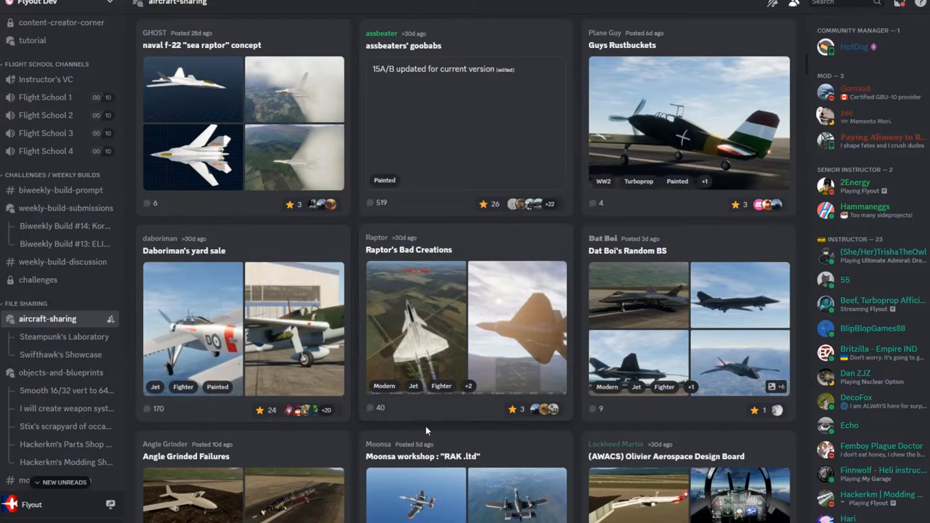
{"action": "scroll", "scroll_direction": "down", "scroll_amount": 3}
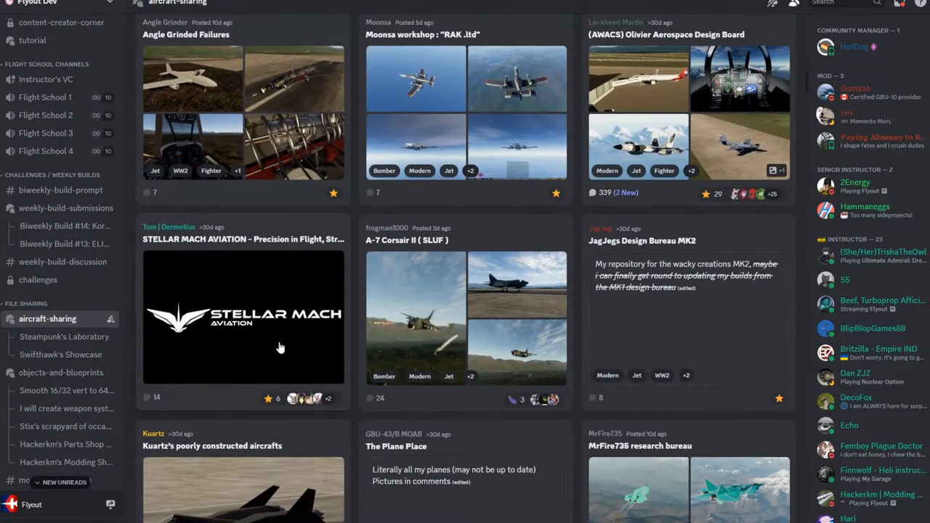
{"action": "scroll", "scroll_direction": "down", "scroll_amount": 3}
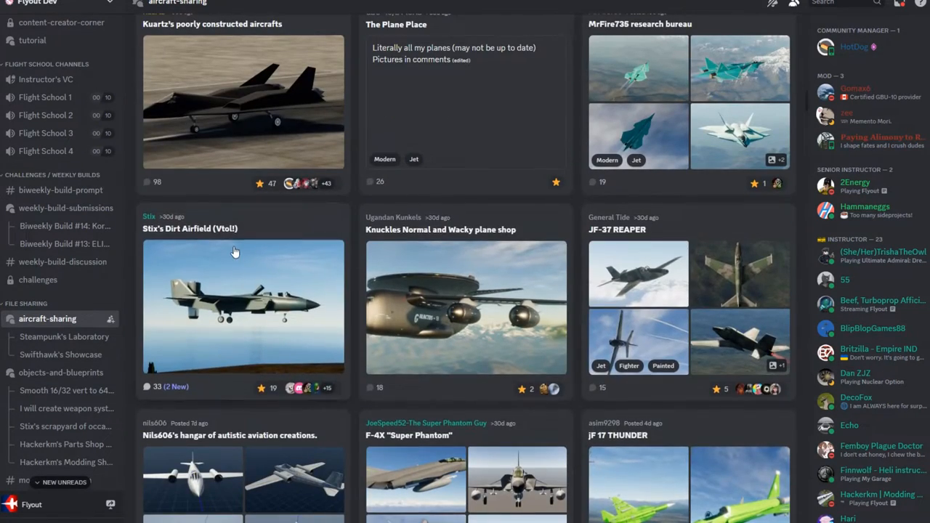
{"action": "mouse_move", "coordinate": [206, 239]}
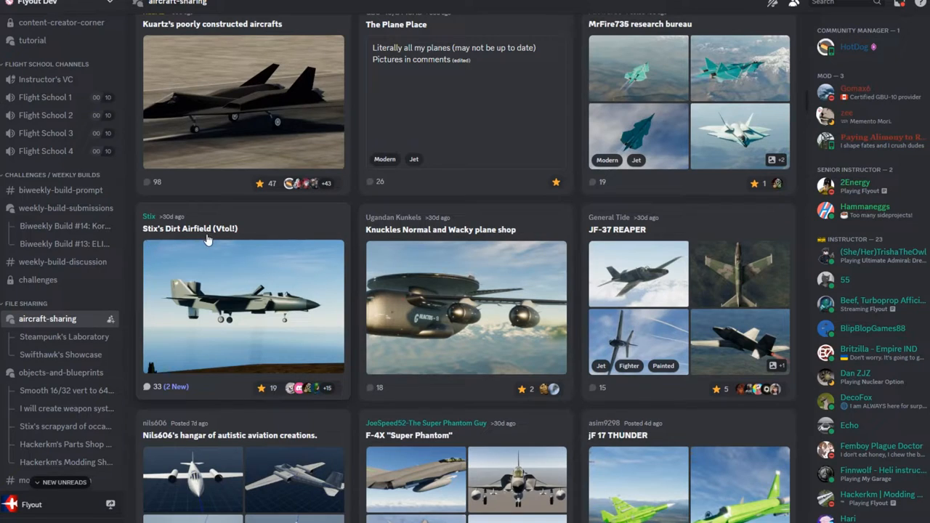
{"action": "mouse_move", "coordinate": [224, 240]}
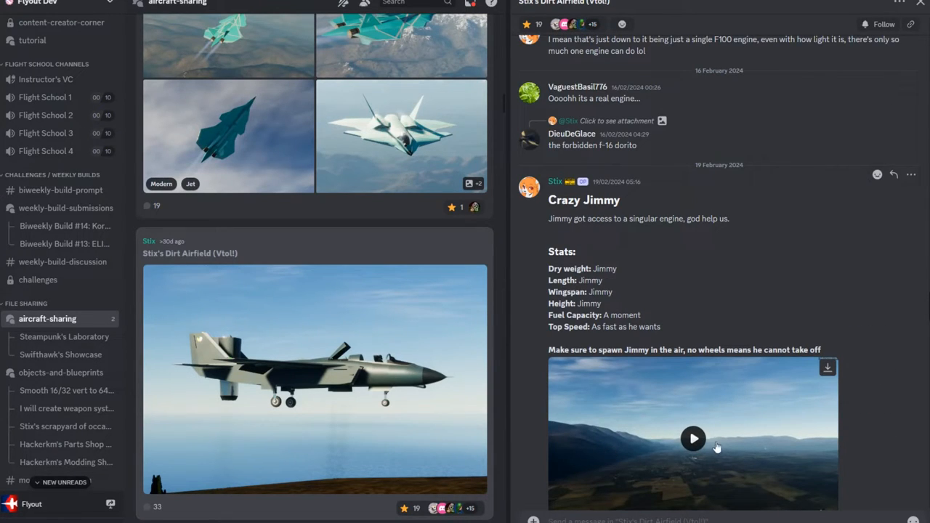
- Scroll the Stix's Dirt Airfield thread down to the Stixworx 265T zip attachment
{"action": "scroll", "scroll_direction": "down", "scroll_amount": 3}
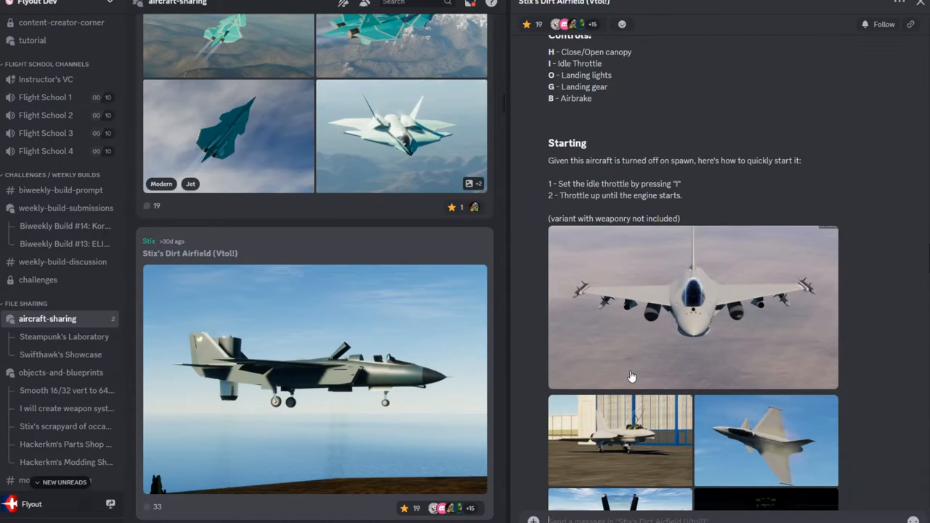
{"action": "scroll", "scroll_direction": "down", "scroll_amount": 3}
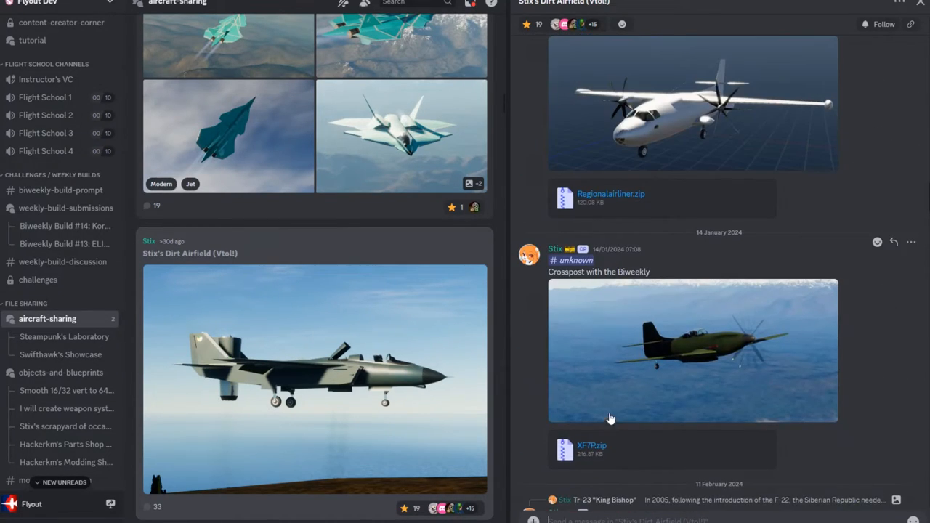
{"action": "scroll", "scroll_direction": "down", "scroll_amount": 3}
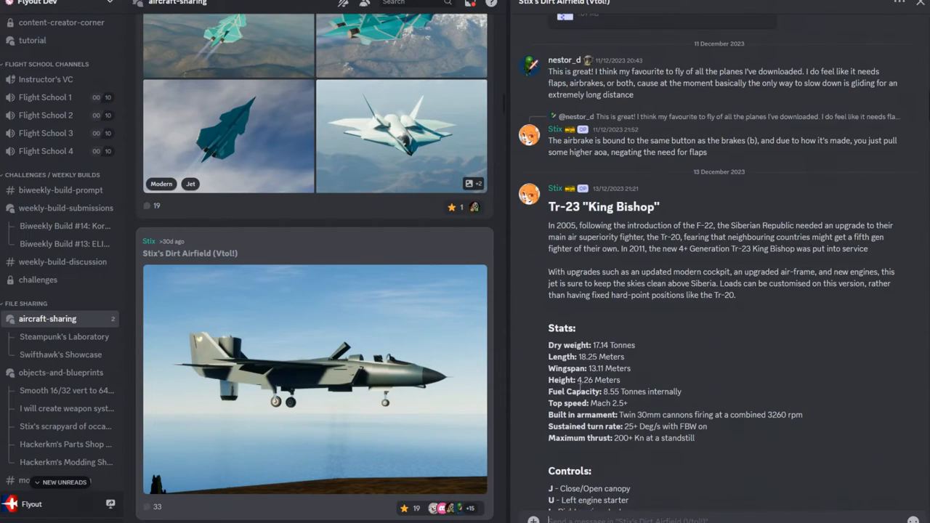
{"action": "scroll", "scroll_direction": "down", "scroll_amount": 3}
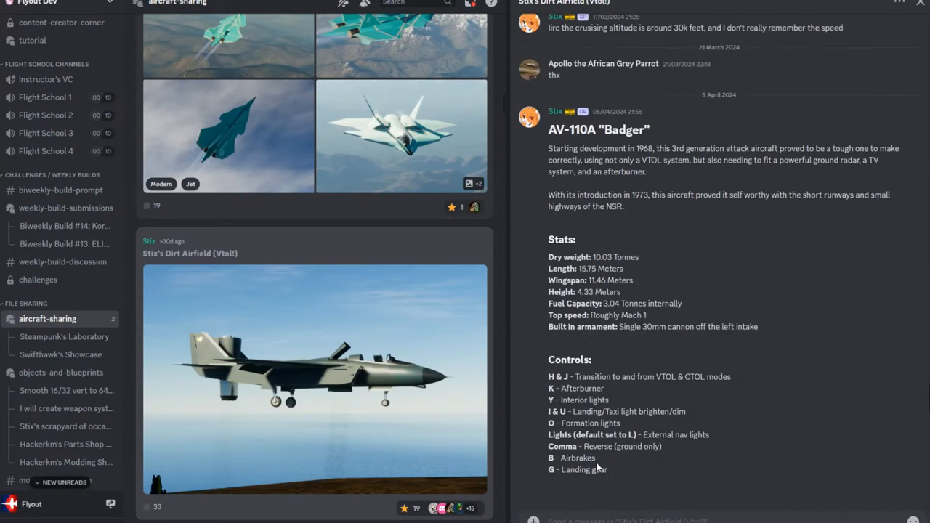
{"action": "scroll", "scroll_direction": "down", "scroll_amount": 3}
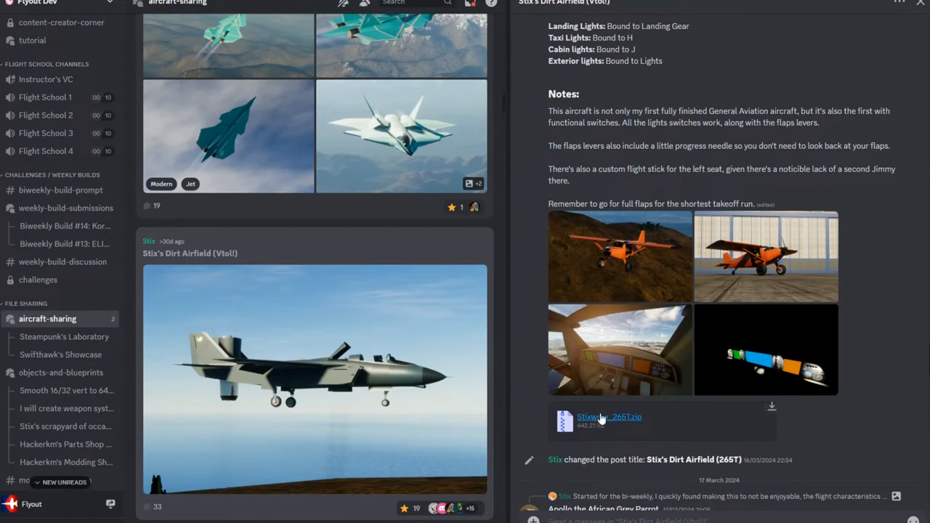
- Download the Stixworx 265T zip, accepting the dangerous-download warning with Continue
{"action": "left_click", "coordinate": [608, 415]}
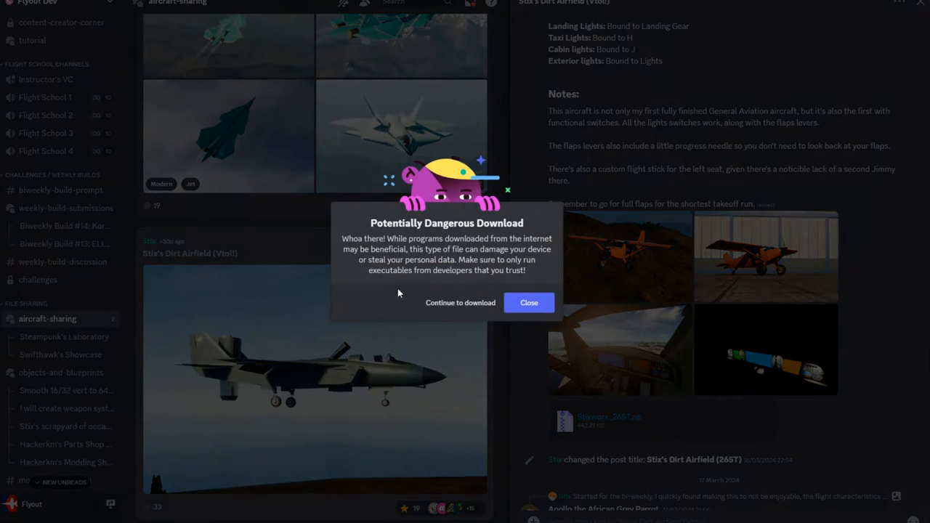
{"action": "left_click", "coordinate": [528, 302]}
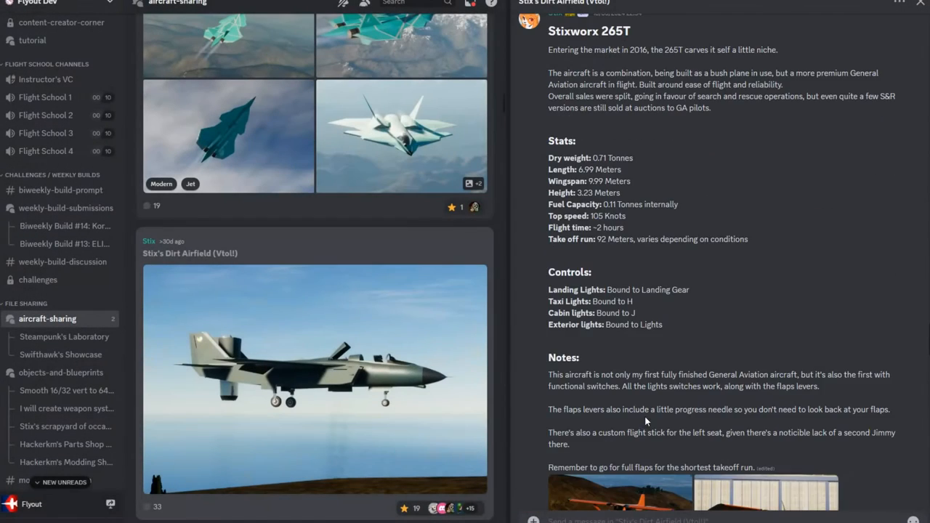
{"action": "left_click_drag", "start_coordinate": [549, 50], "coordinate": [686, 301]}
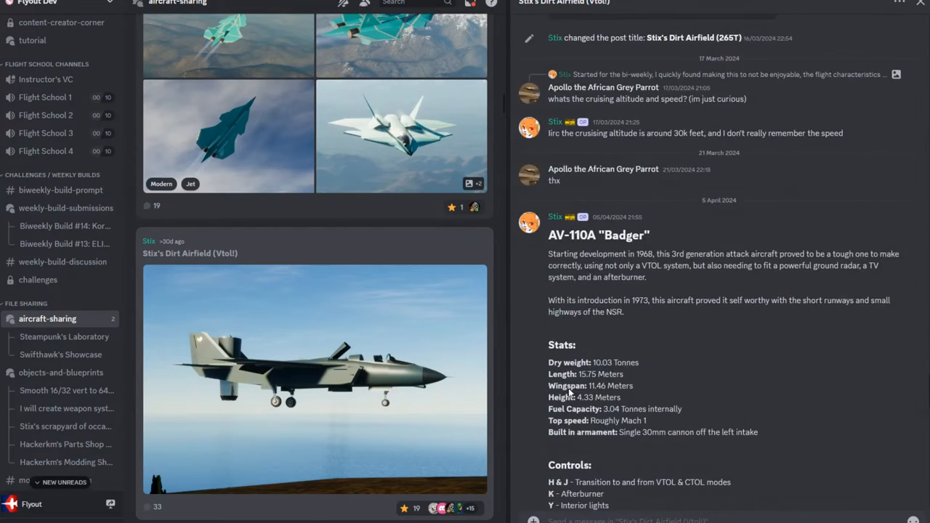
{"action": "scroll", "scroll_direction": "down", "scroll_amount": 3}
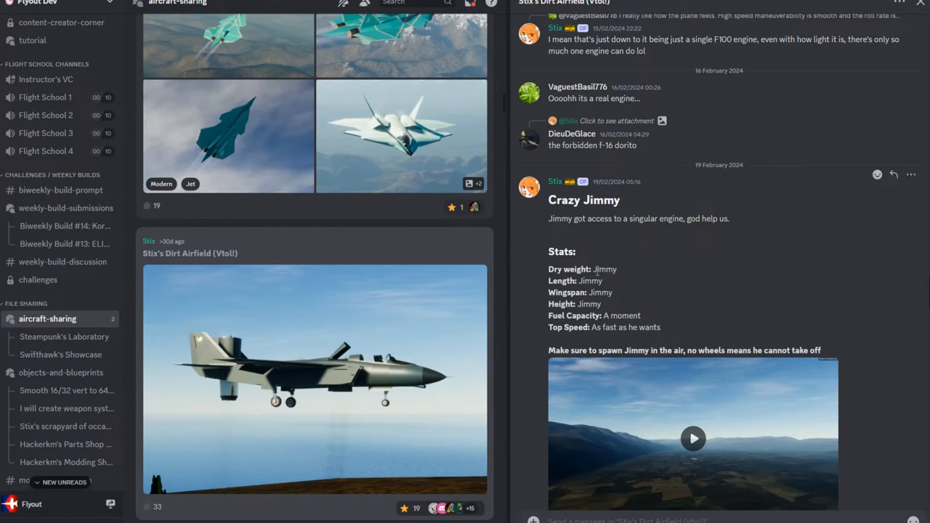
{"action": "scroll", "scroll_direction": "down", "scroll_amount": 3}
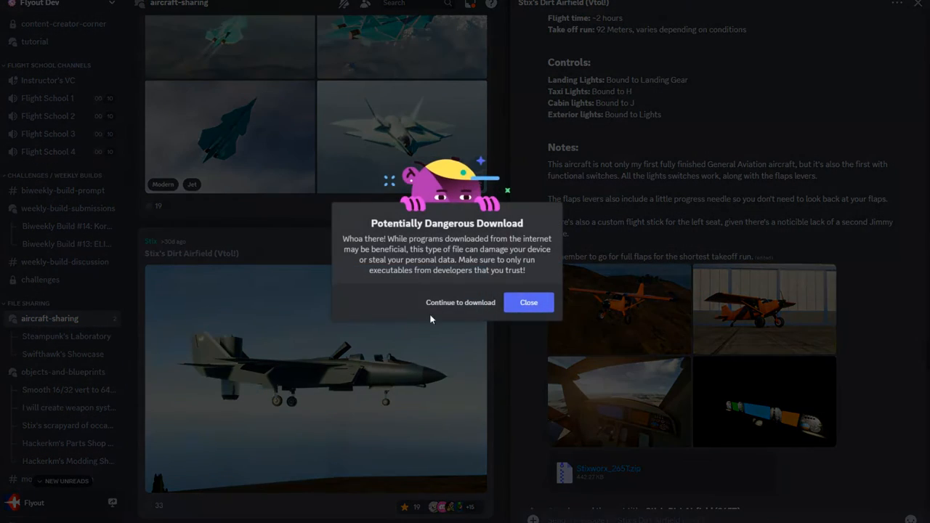
{"action": "left_click", "coordinate": [529, 303]}
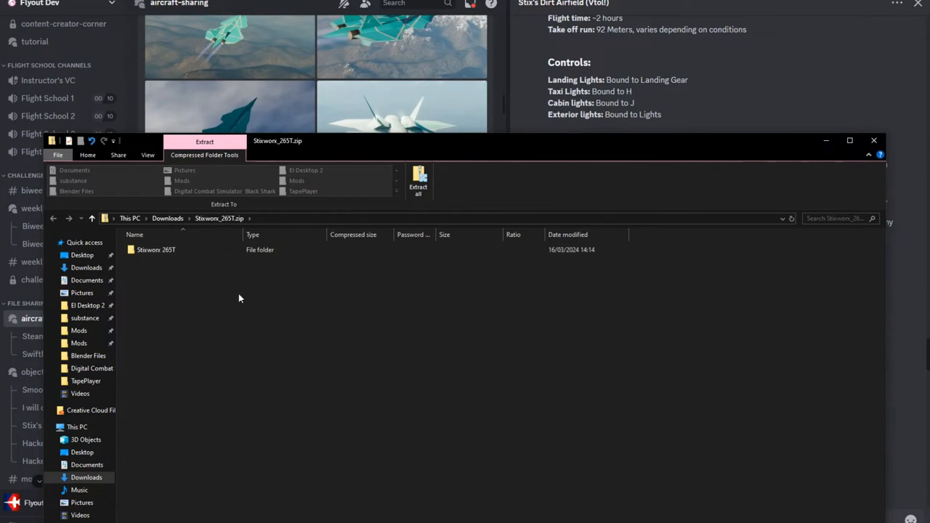
{"action": "mouse_move", "coordinate": [288, 321]}
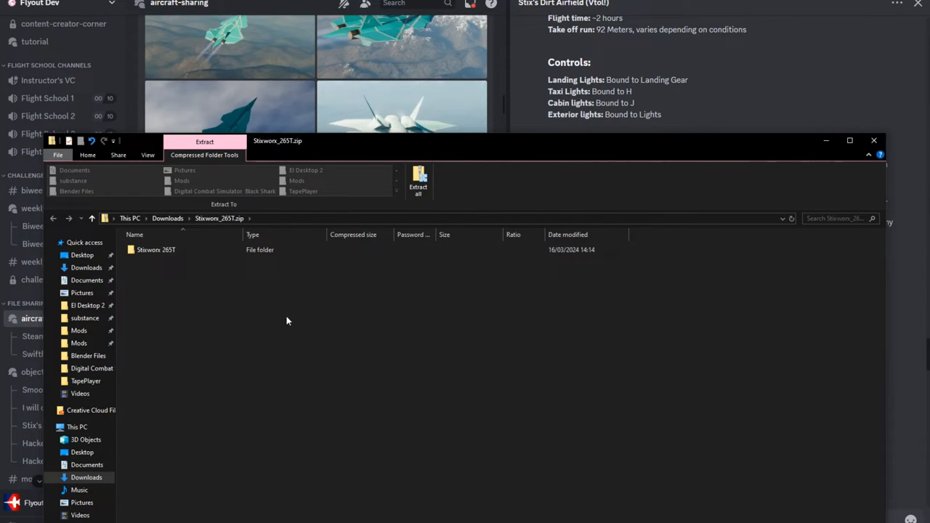
{"action": "mouse_move", "coordinate": [294, 325]}
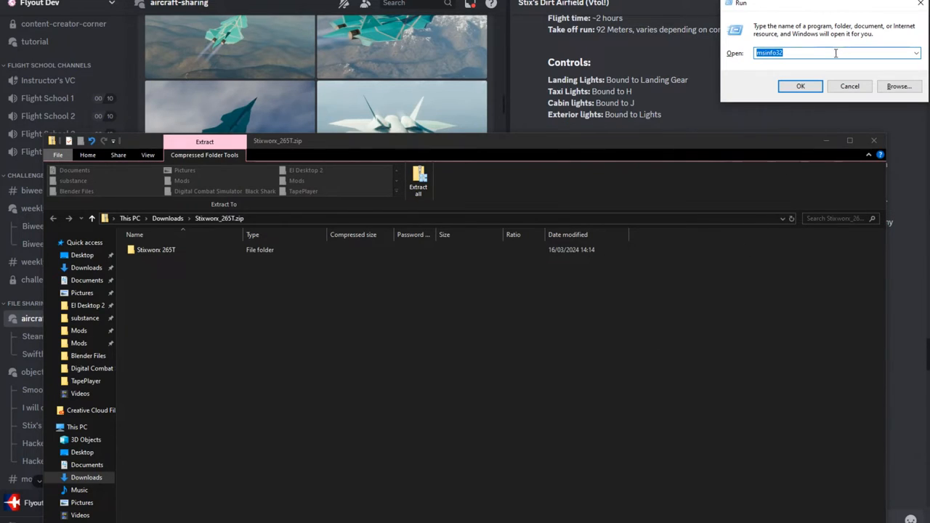
- Open the AppData folder via Run with 'appdata/' to reach Flyout's data folder
{"action": "type", "text": "appdata/"}
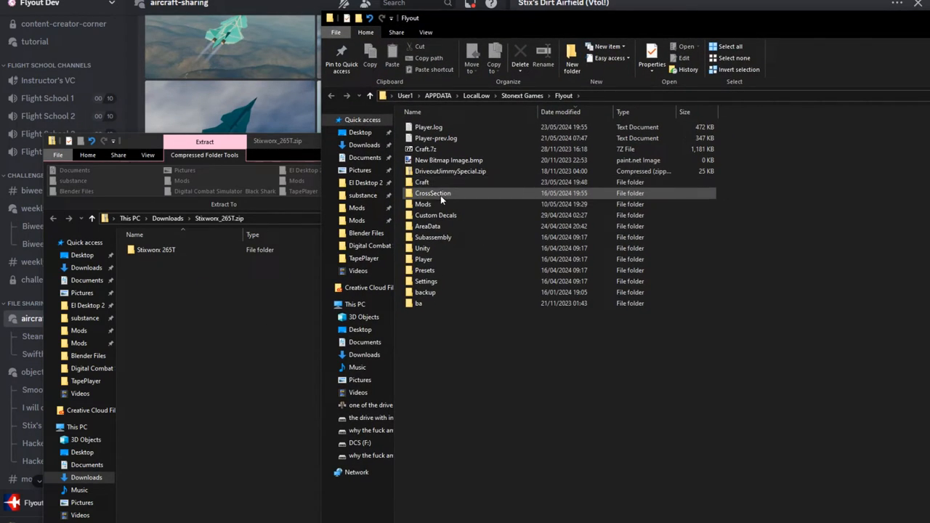
{"action": "mouse_move", "coordinate": [424, 204]}
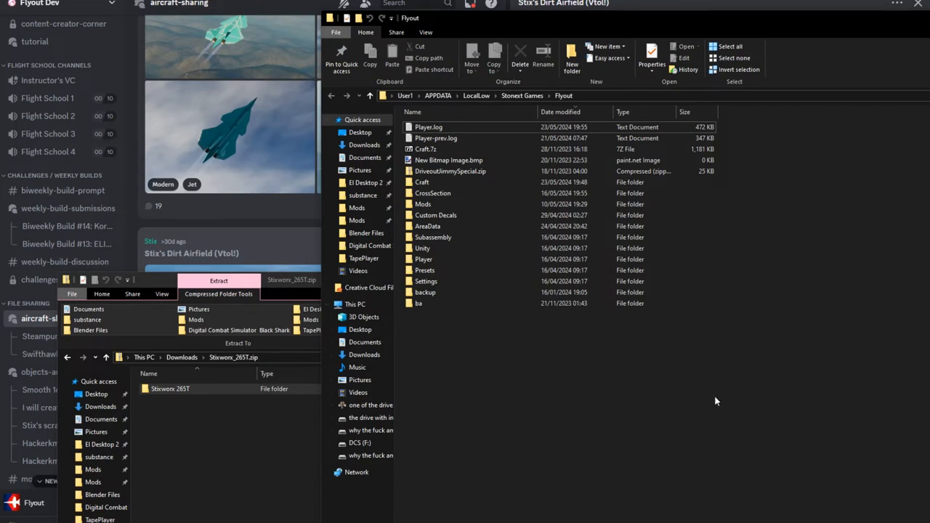
{"action": "mouse_move", "coordinate": [643, 456]}
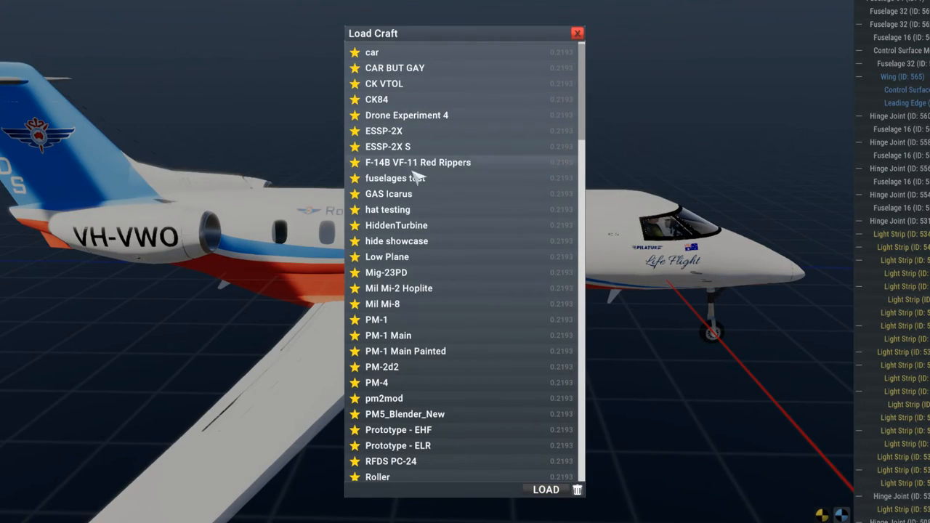
- Scroll the Load Craft list down to the Stixworx 265T entry
{"action": "scroll", "scroll_direction": "down", "scroll_amount": 3}
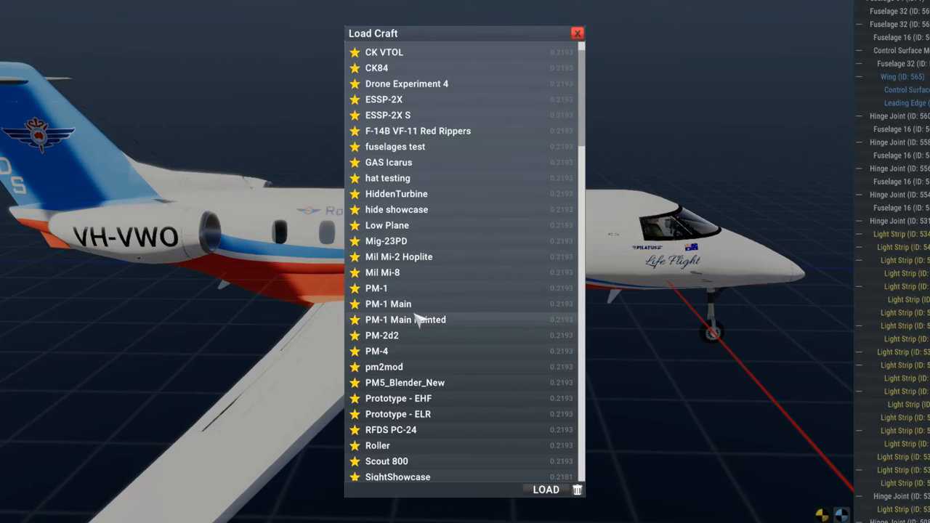
{"action": "scroll", "scroll_direction": "down", "scroll_amount": 3}
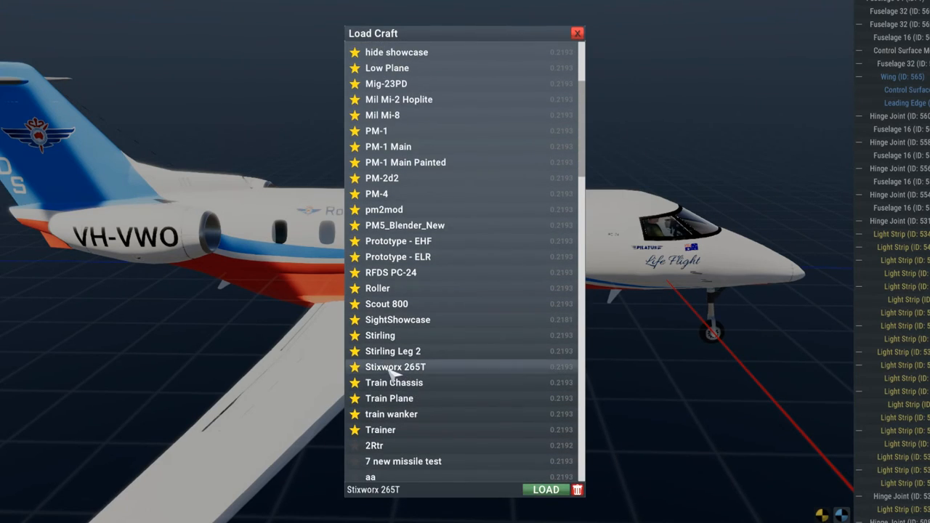
{"action": "mouse_move", "coordinate": [421, 381]}
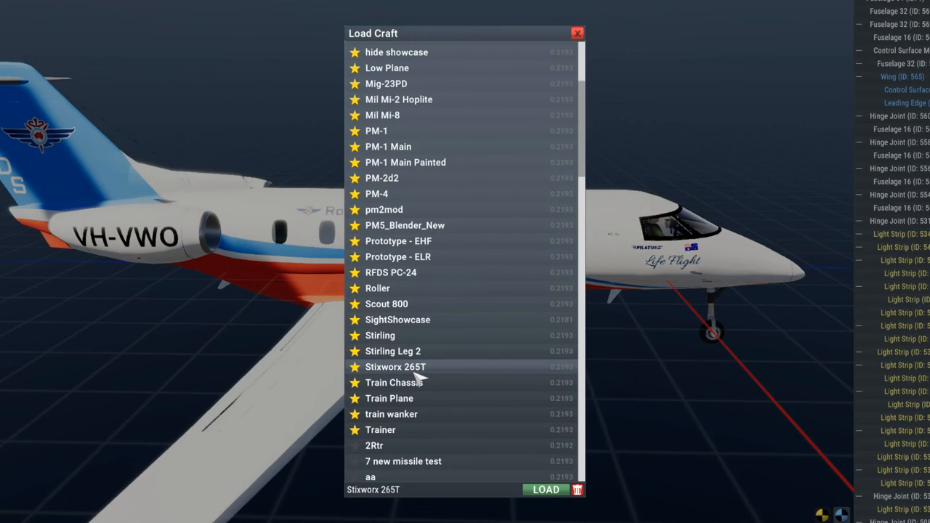
{"action": "mouse_move", "coordinate": [555, 501]}
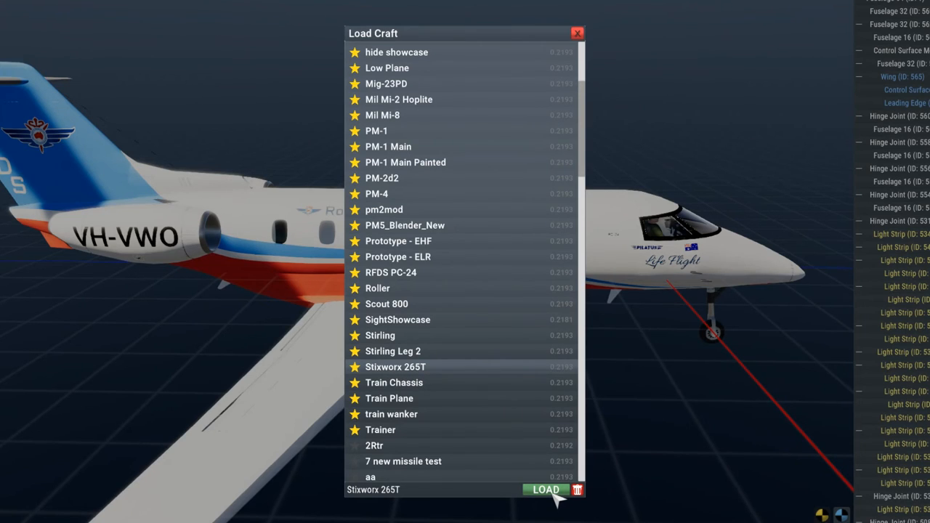
- Load the Stixworx 265T orange bush plane into the editor and orbit around it
{"action": "left_click", "coordinate": [545, 490]}
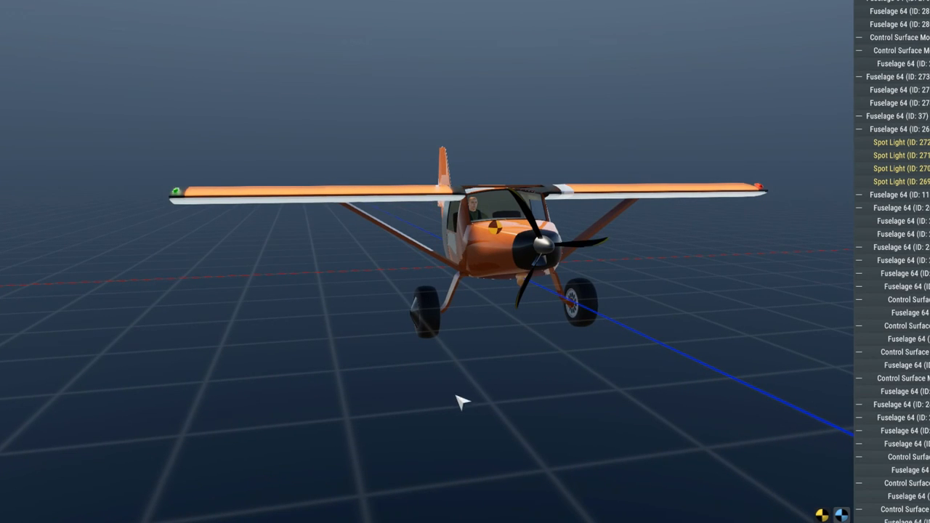
{"action": "mouse_move", "coordinate": [308, 429]}
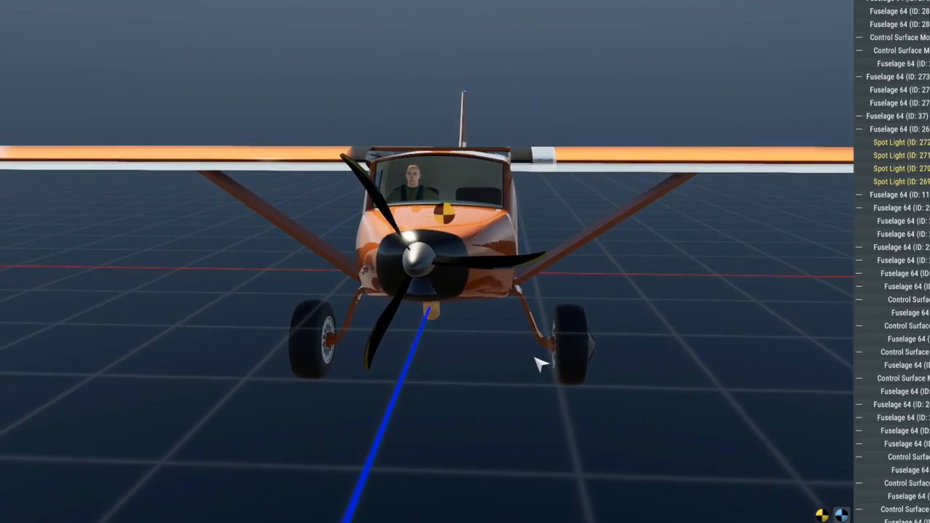
{"action": "left_click_drag", "start_coordinate": [538, 364], "coordinate": [433, 439]}
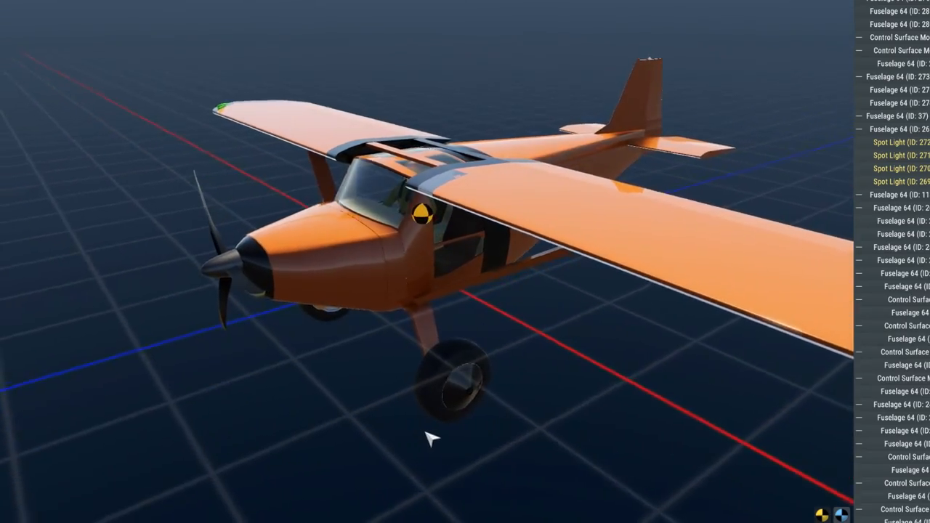